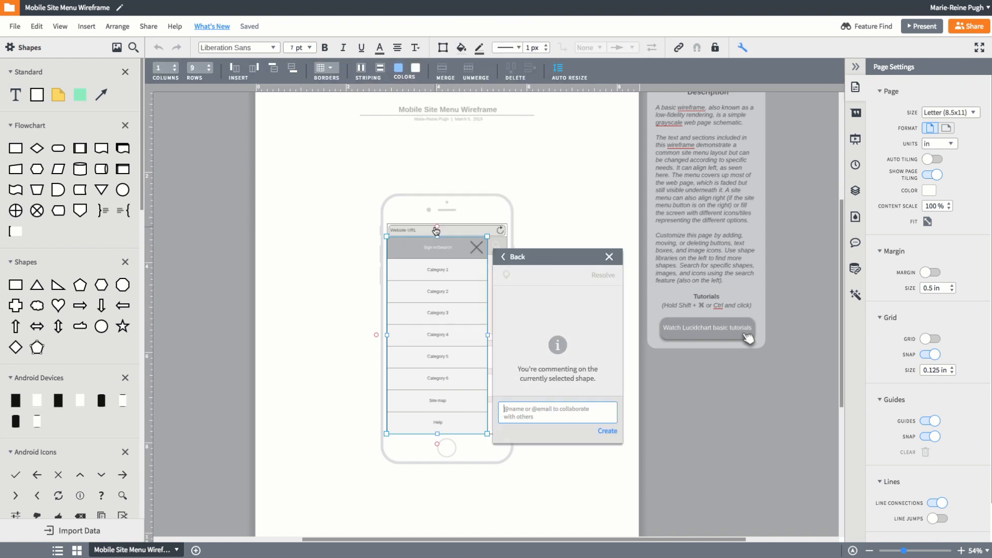
- Post a comment on the site menu shape suggesting the menu pop up in the middle
type("Let's have the site menu p")
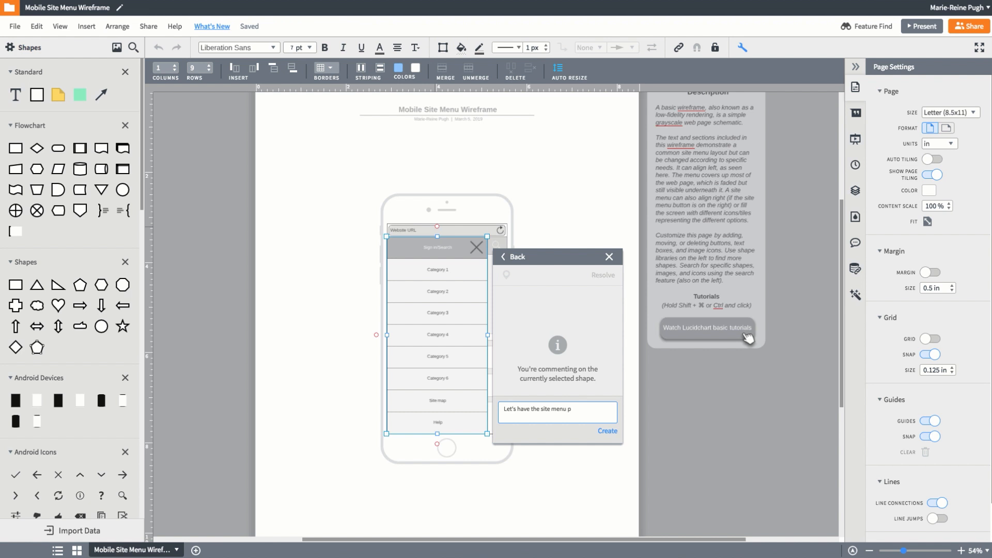
type("op up in the middle and fill the screen ins")
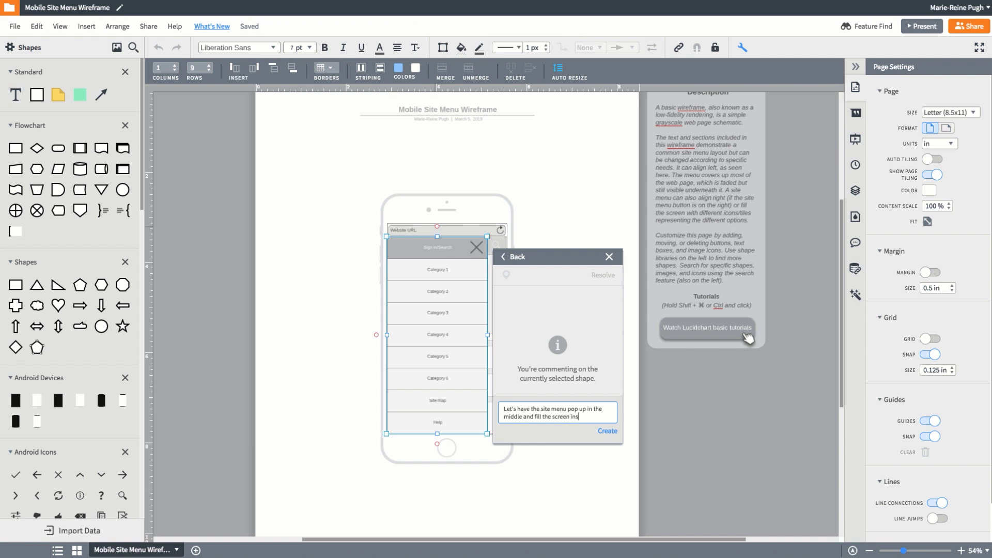
left_click(606, 431)
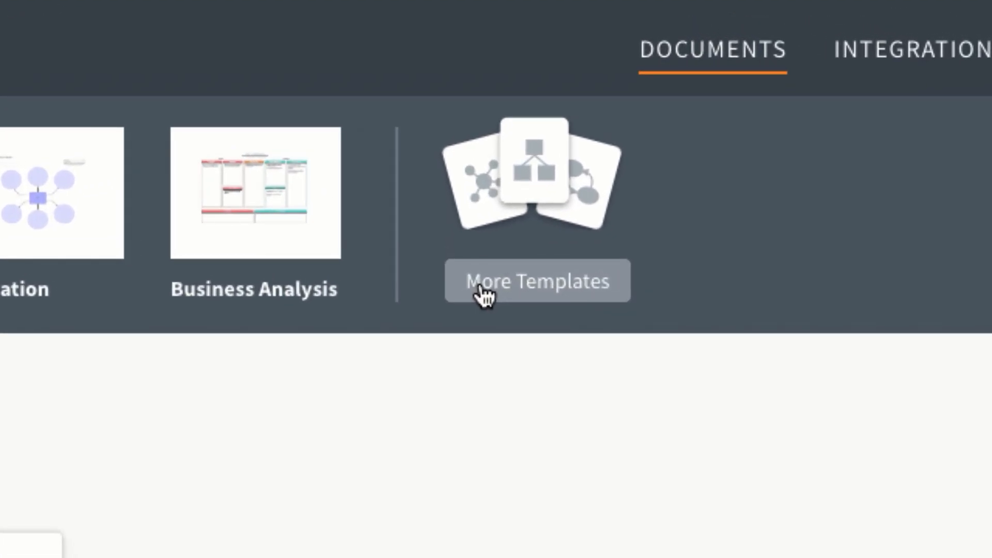
- Browse the full template gallery's Wireframe and iOS categories, ending on Wireframe templates
left_click(536, 281)
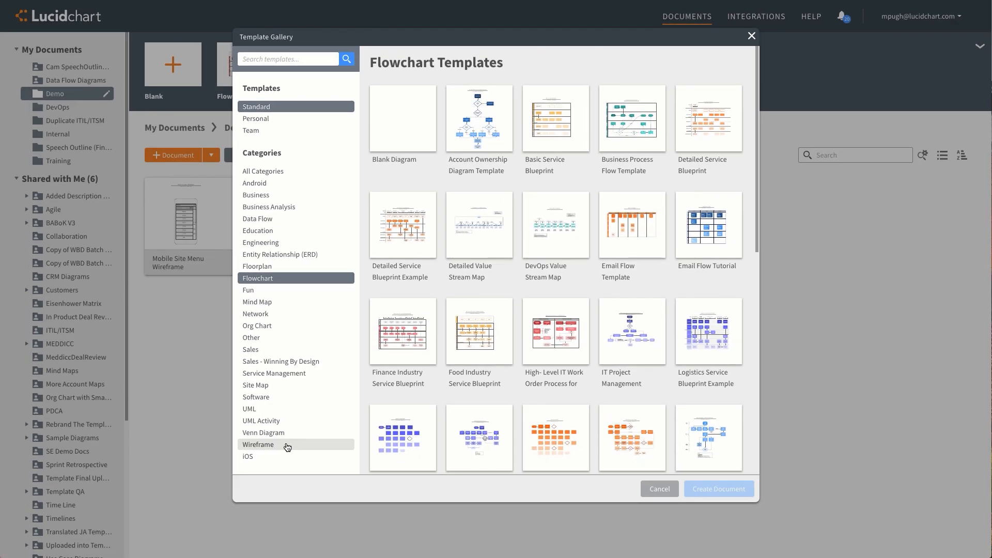
left_click(259, 445)
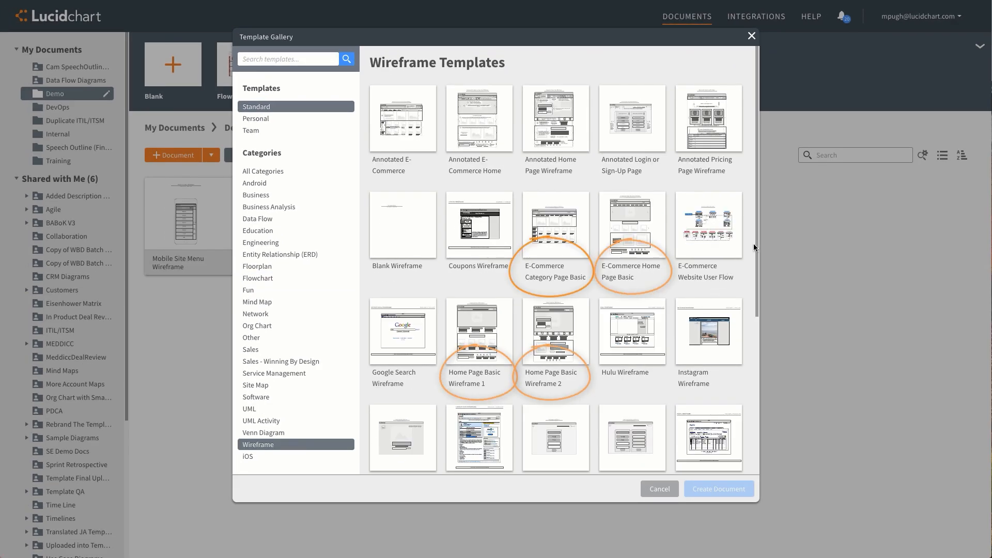
scroll("down", 3)
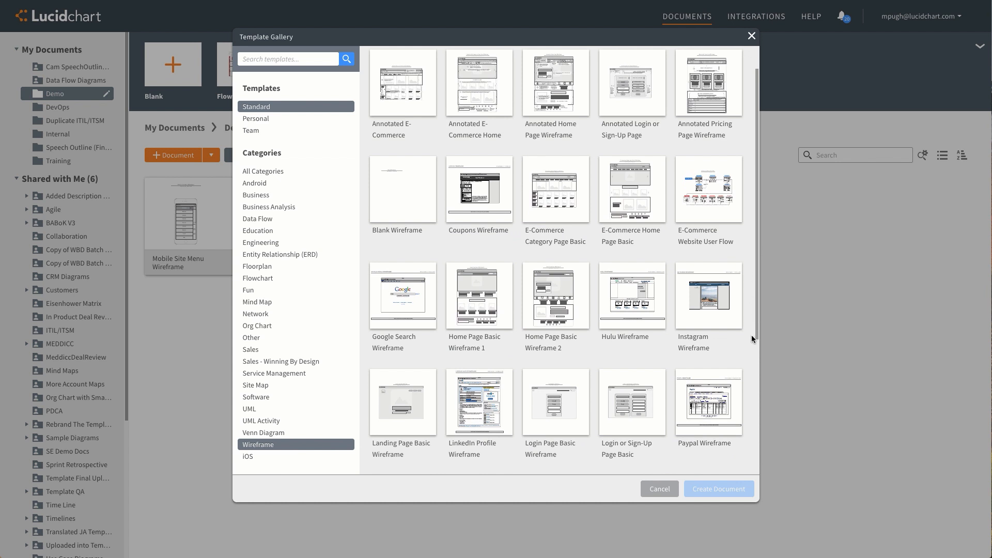
scroll("down", 3)
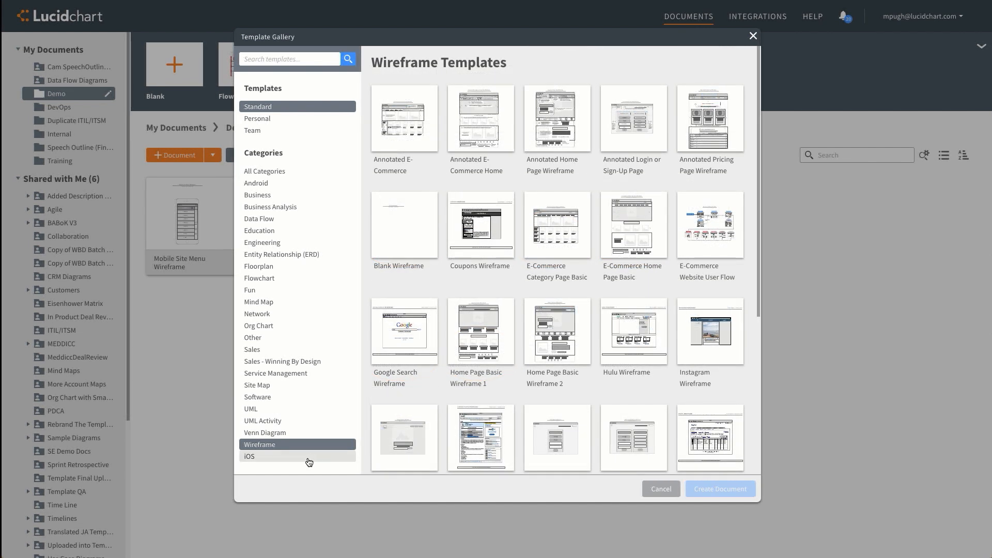
left_click(248, 456)
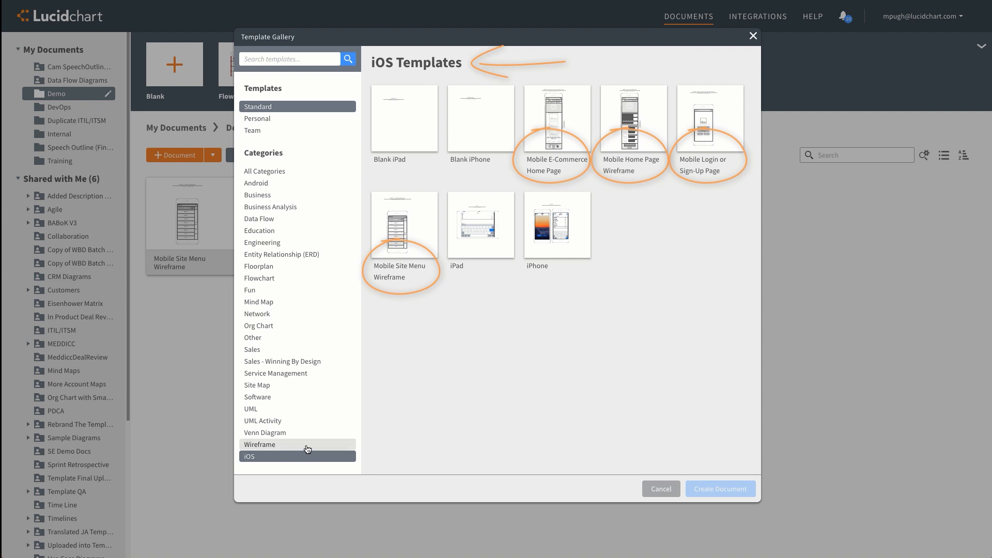
left_click(259, 444)
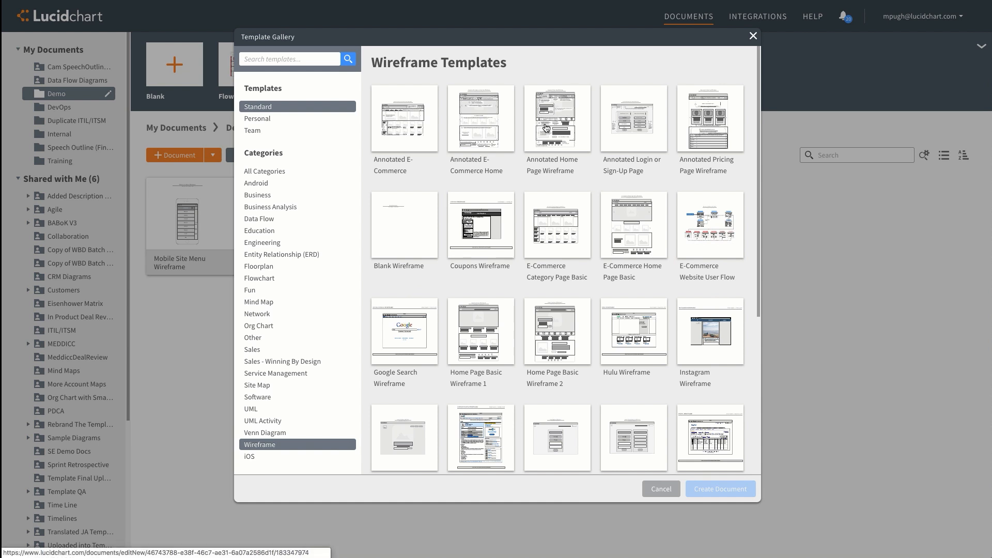
- Create a document from the Annotated Home Page Wireframe template and scroll its Shapes panel
left_click(557, 118)
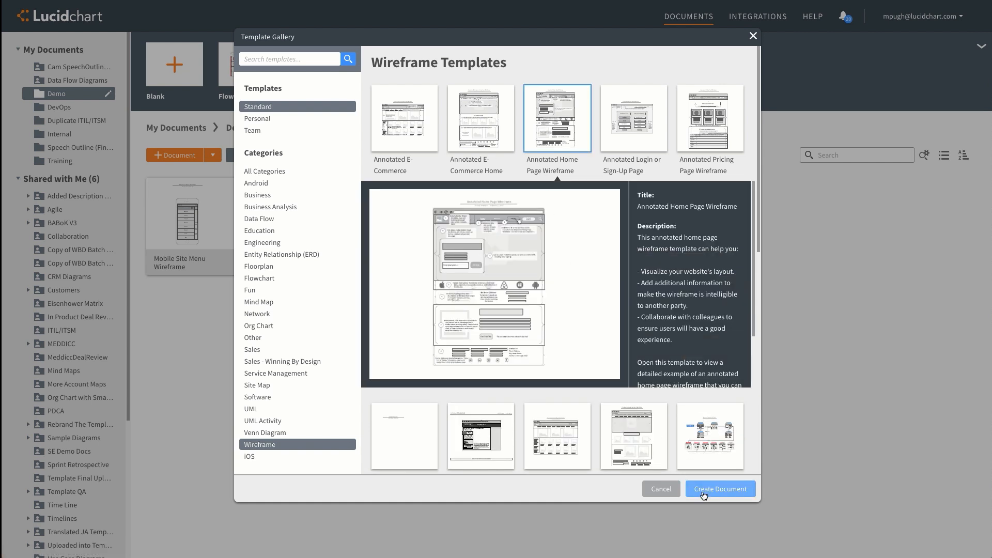
left_click(718, 488)
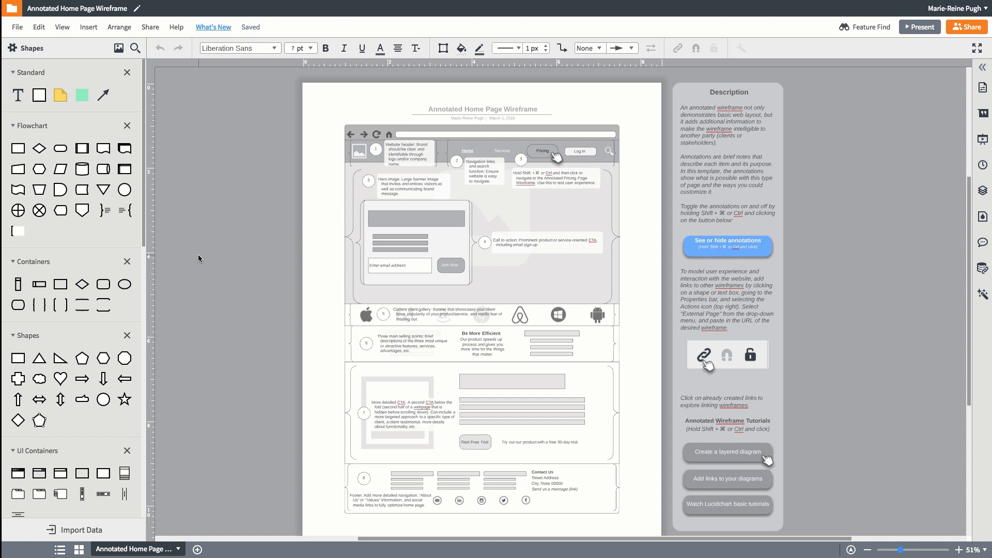
scroll("down", 3)
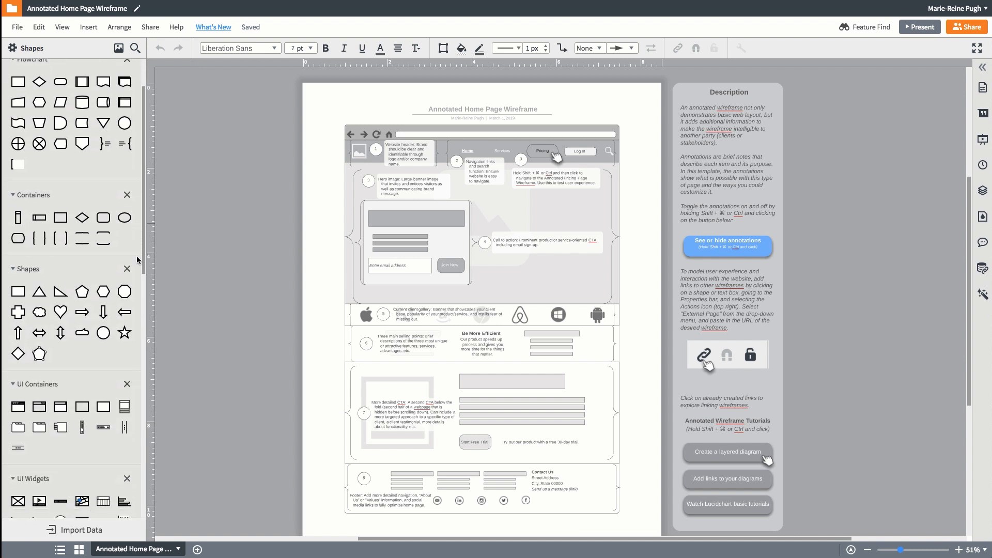
scroll("down", 3)
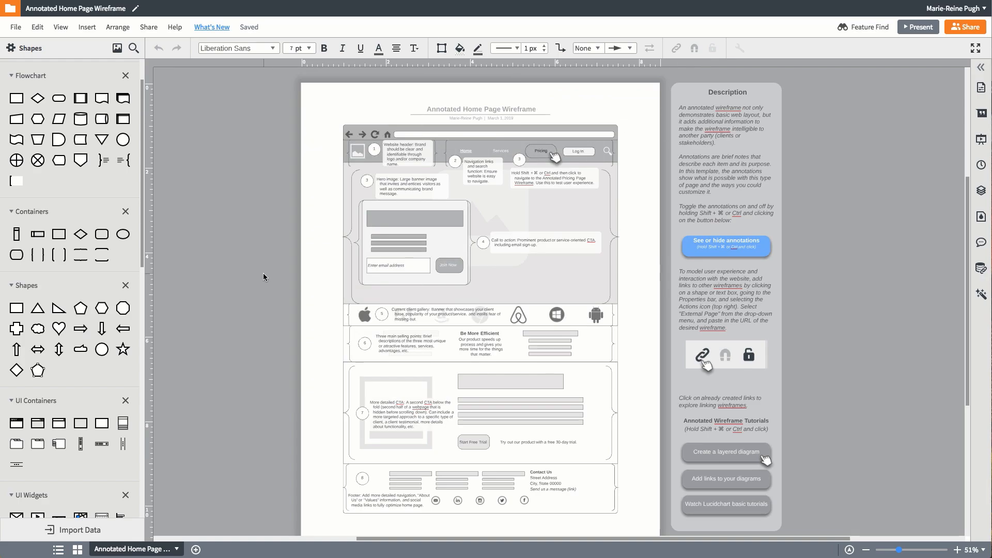
- Add a widened text box below the call-to-action note and reword annotation 4
left_click(514, 279)
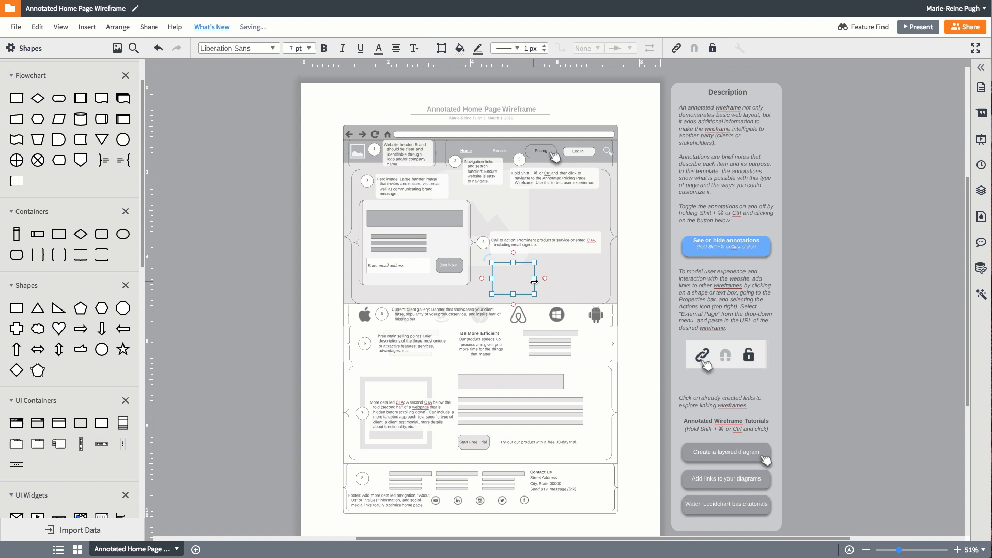
left_click_drag(543, 278, 603, 278)
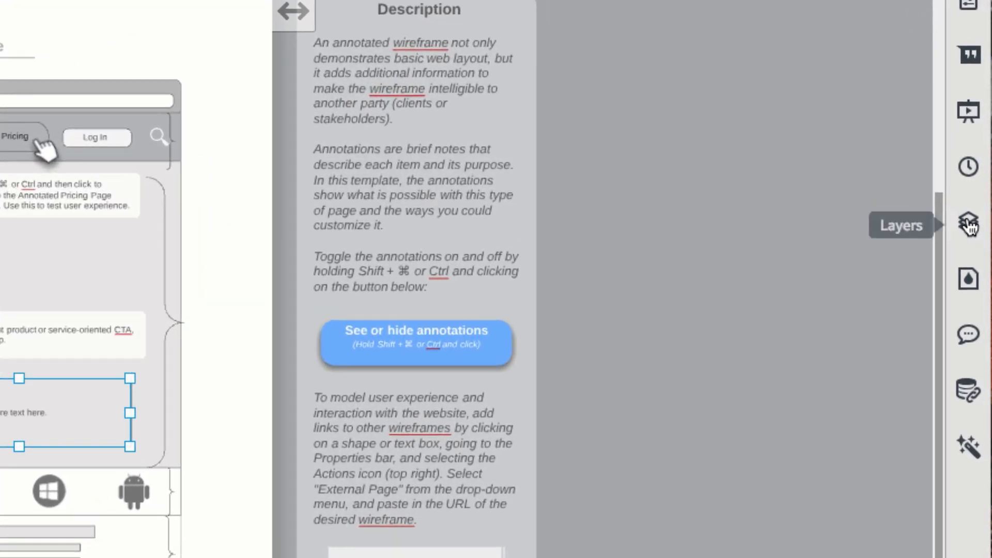
left_click(967, 225)
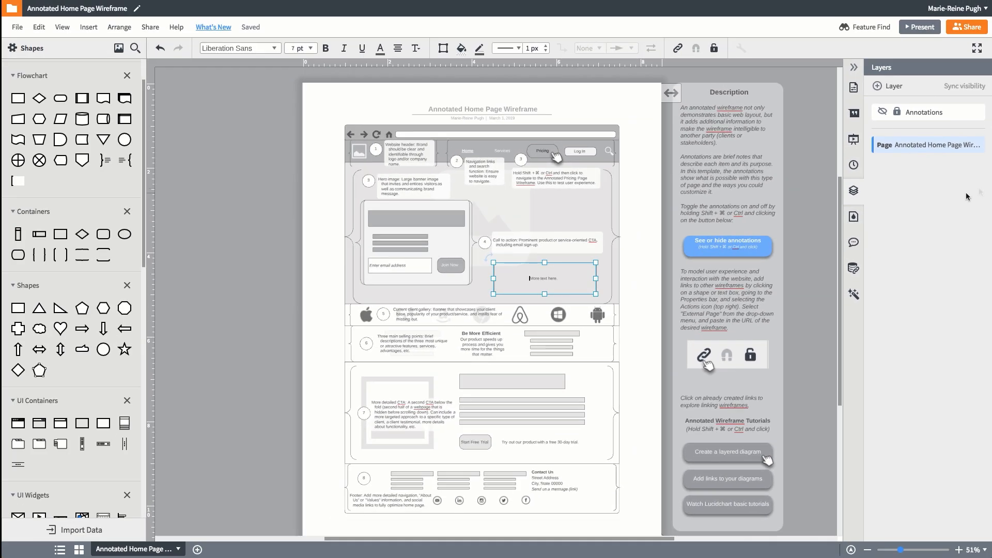
double_click(544, 241)
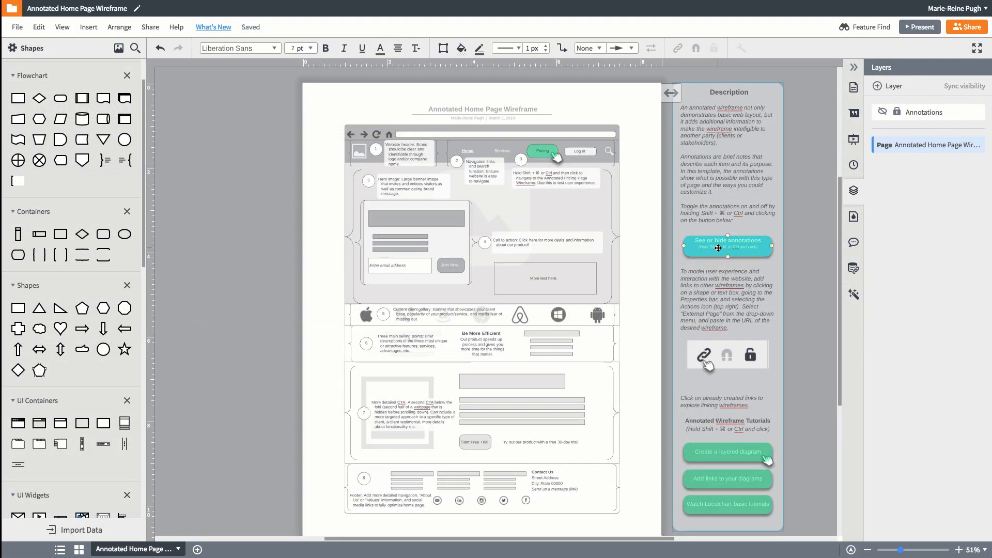
left_click(726, 247)
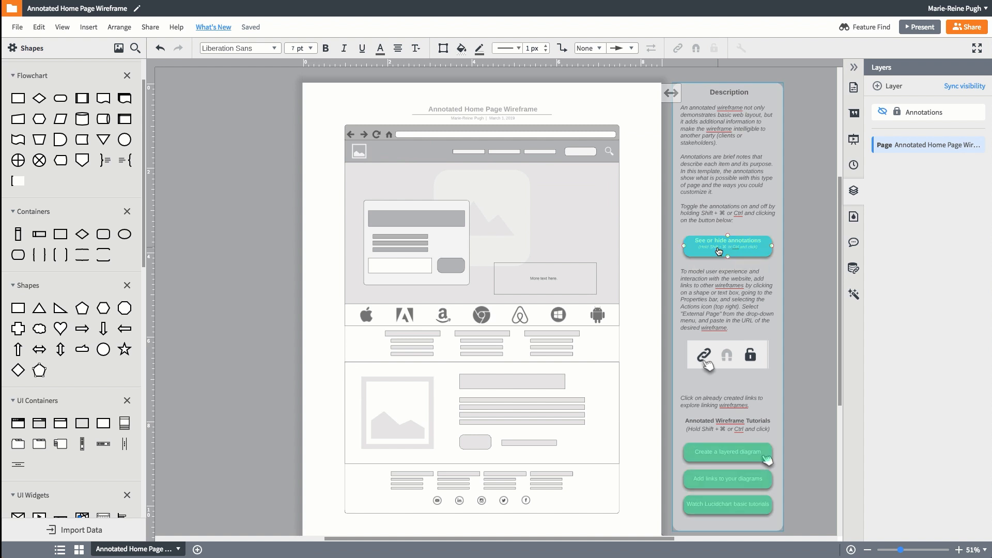
left_click(726, 247)
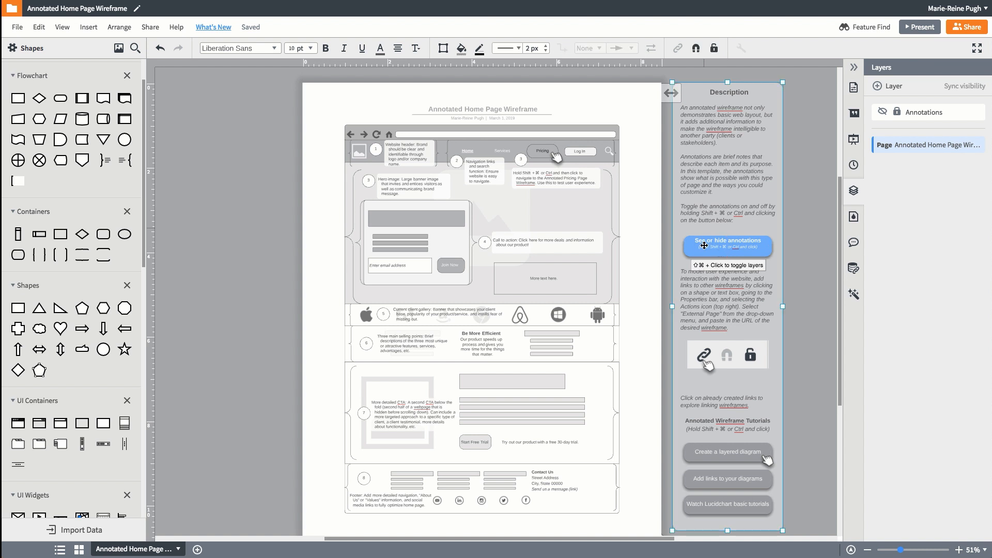
- Give the 'See or hide annotations' button a Toggle Layers action for the Annotations layer
double_click(727, 245)
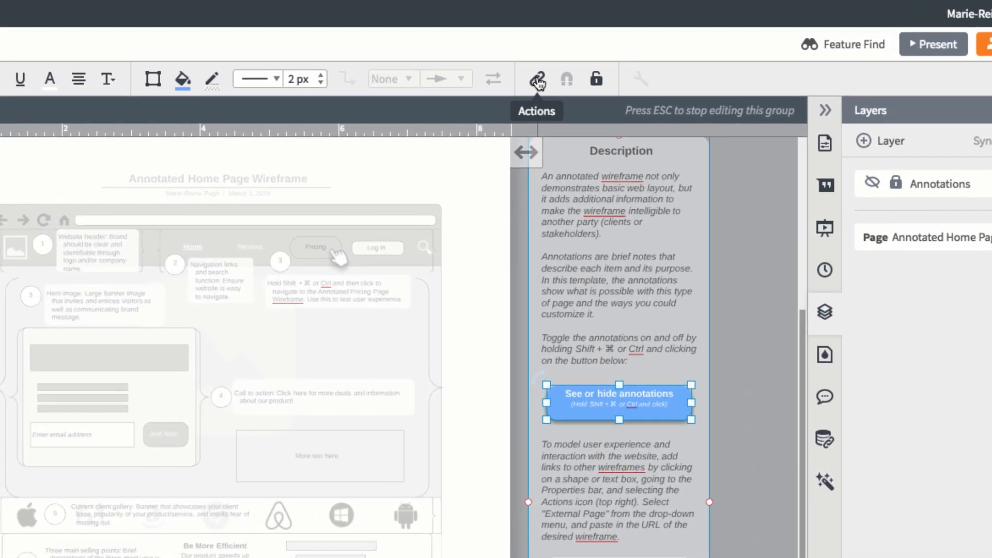
left_click(535, 79)
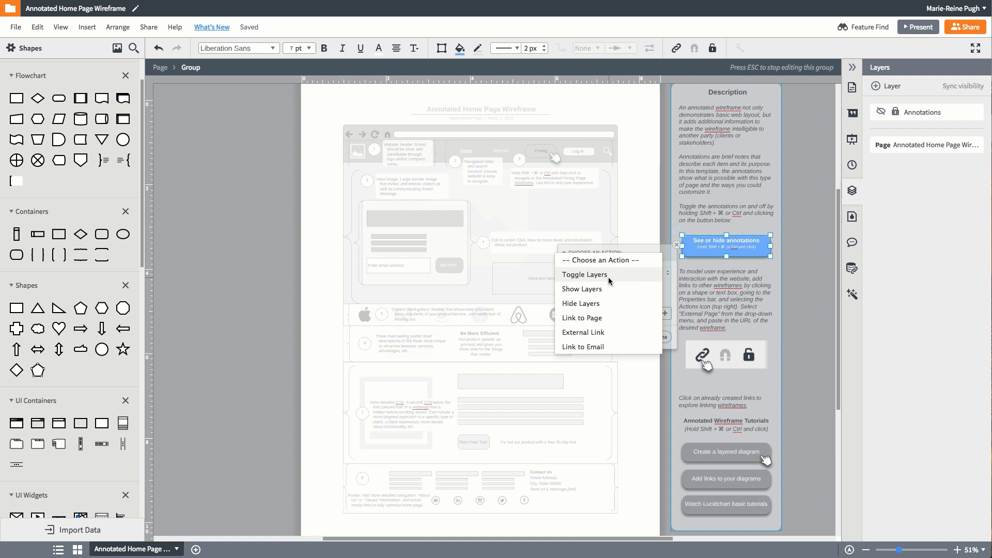
left_click(583, 274)
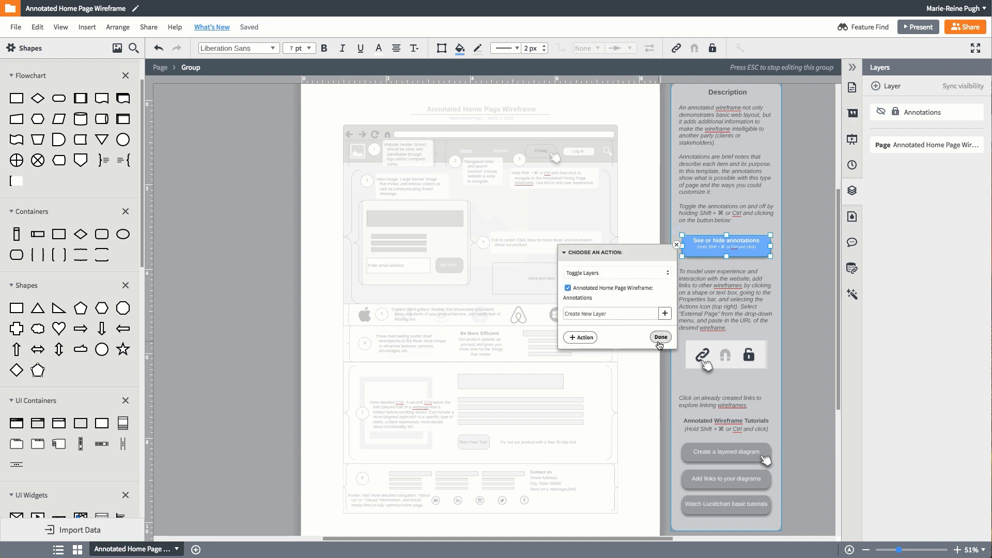
left_click(660, 336)
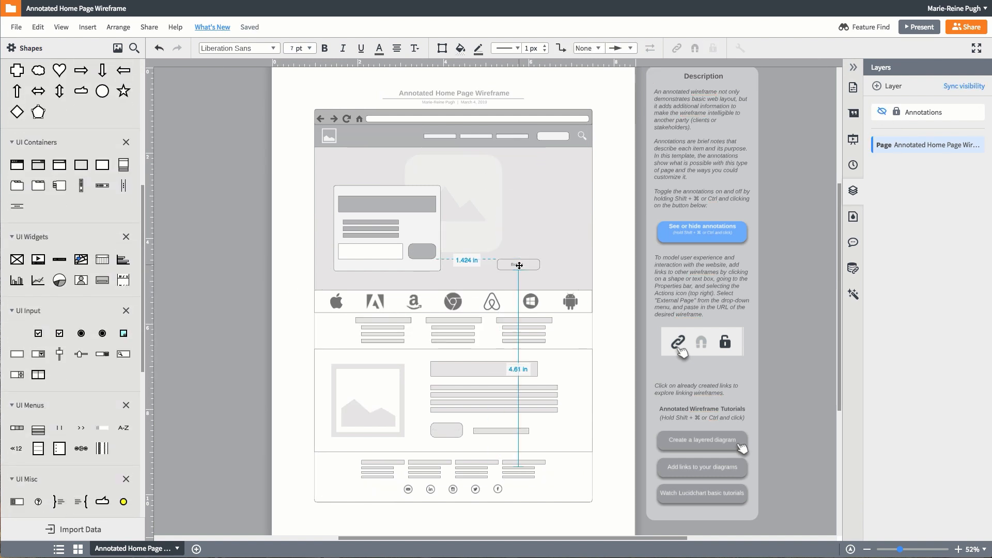
- Place a button beside the hero form, add a bar chart, and follow the Pricing link
left_click(520, 329)
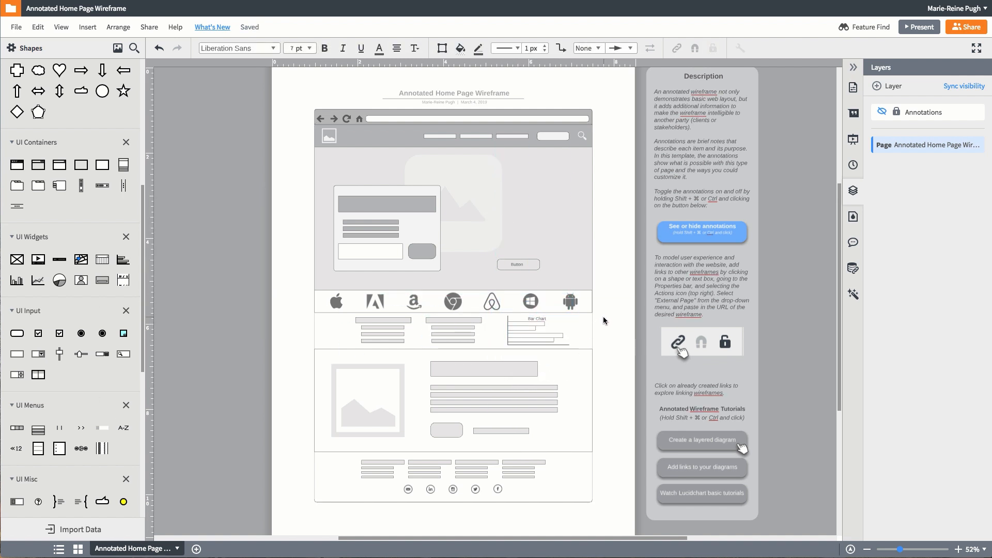
mouse_move(857, 130)
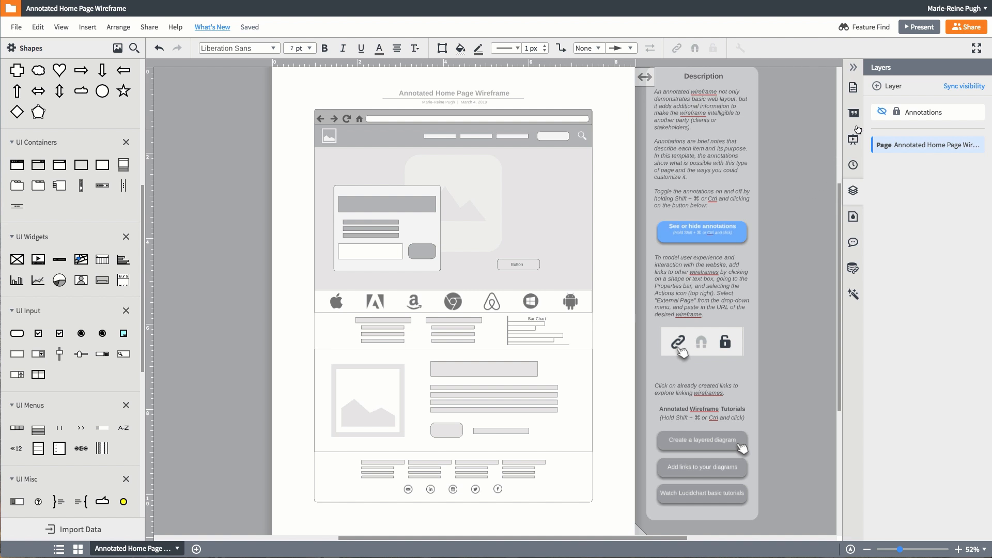
left_click(884, 112)
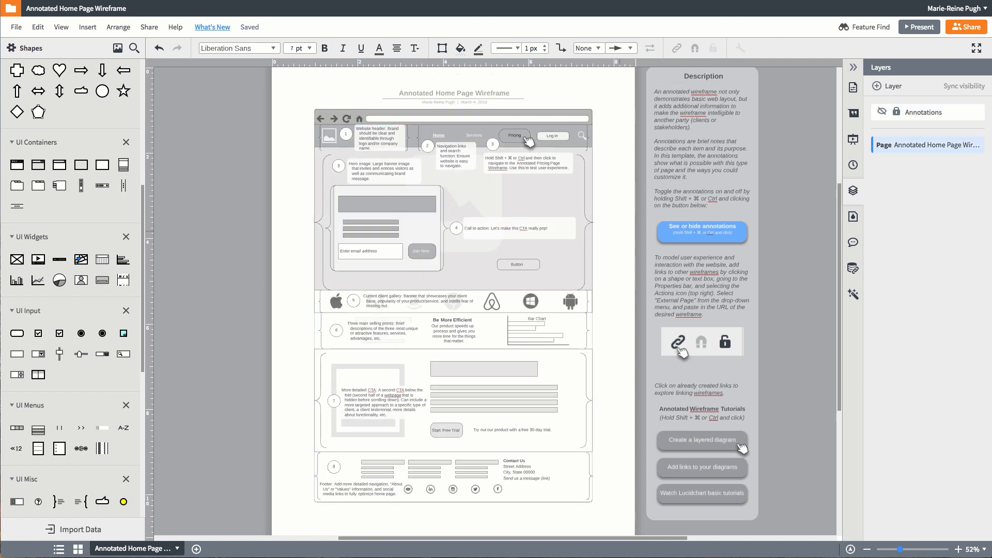
mouse_move(516, 136)
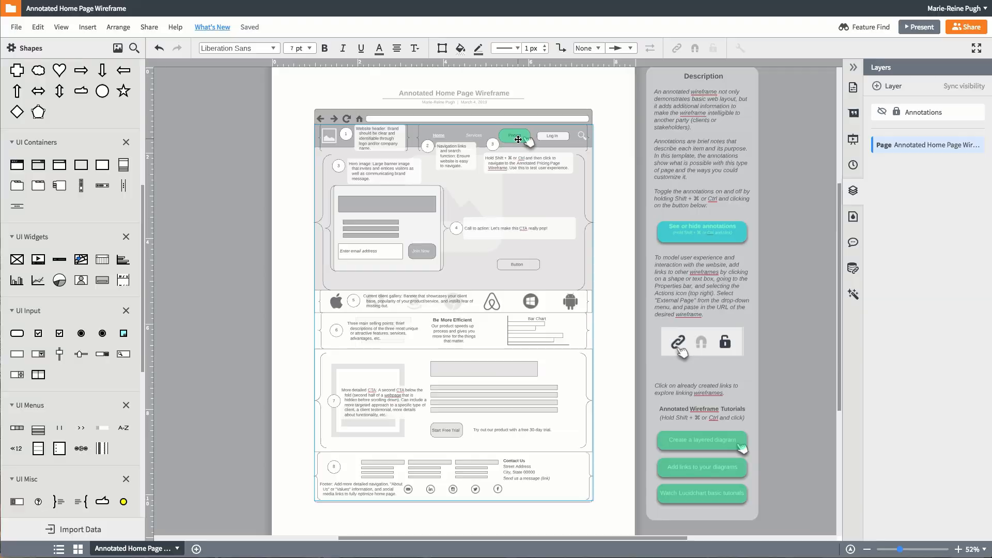
left_click(514, 136)
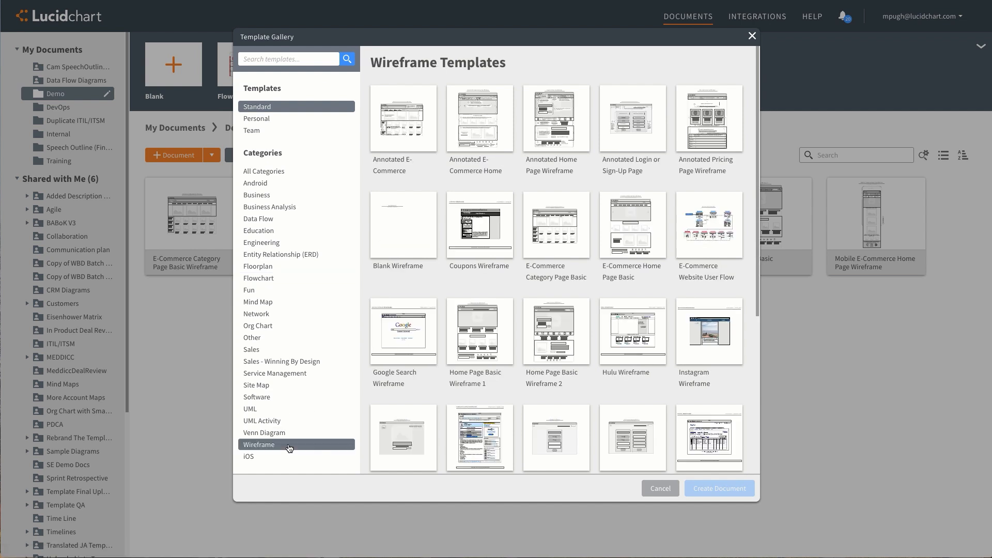
mouse_move(653, 128)
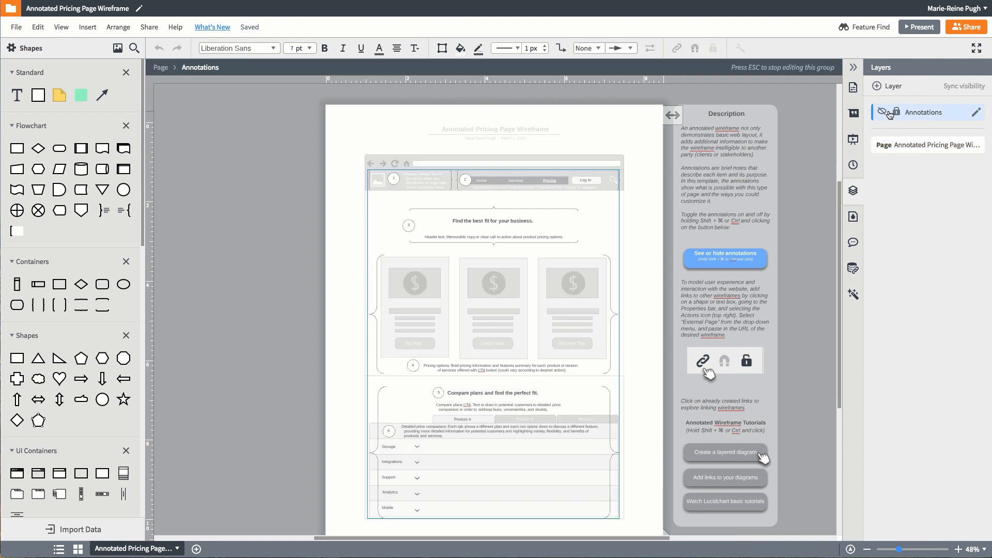
- Reopen the template gallery on the Wireframe category
left_click(881, 112)
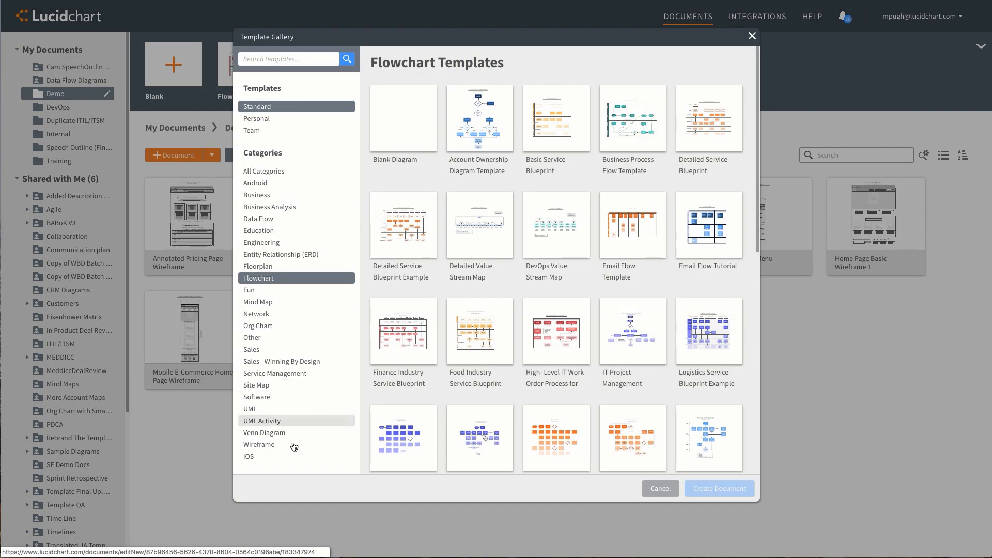
left_click(259, 445)
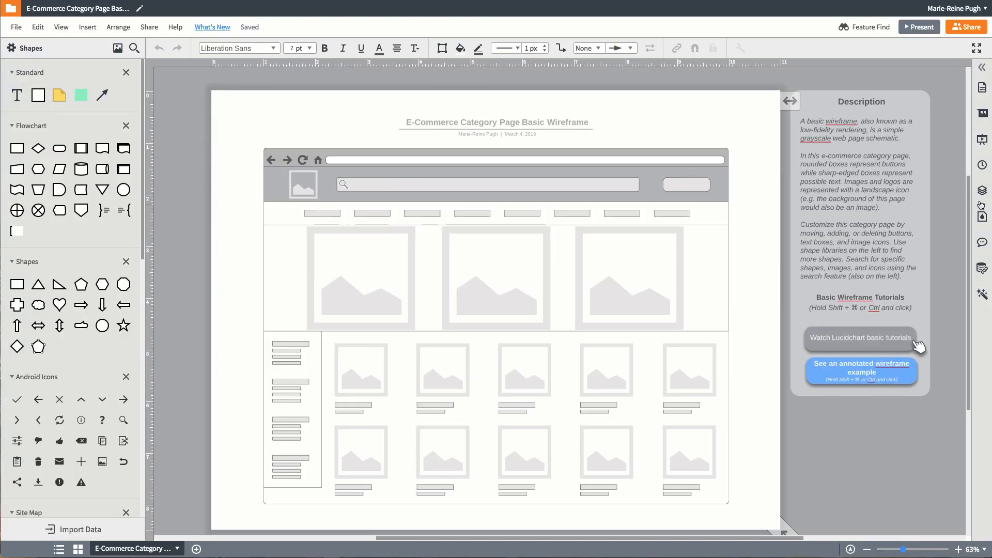
- Add a new layer to the e-commerce wireframe from its Layers panel
left_click(982, 190)
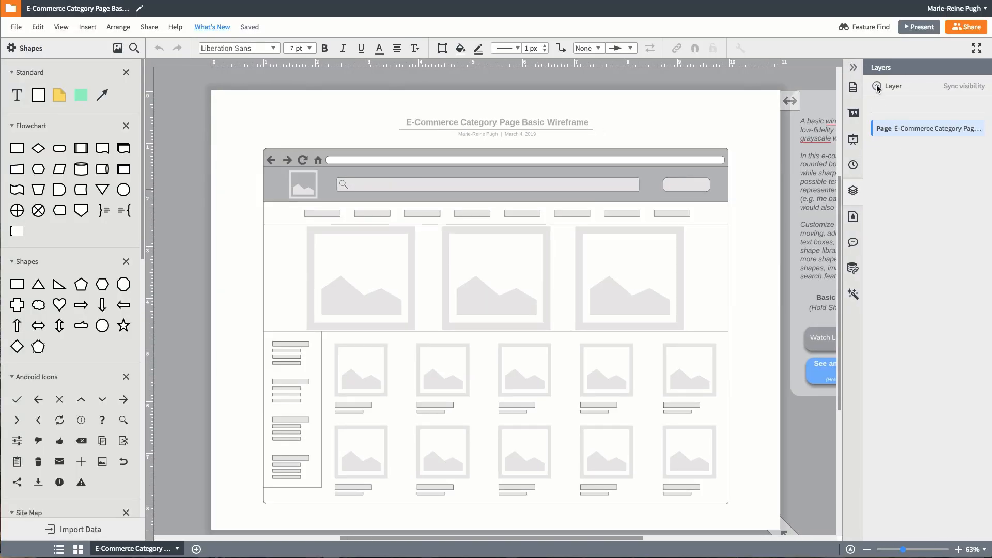
left_click(892, 86)
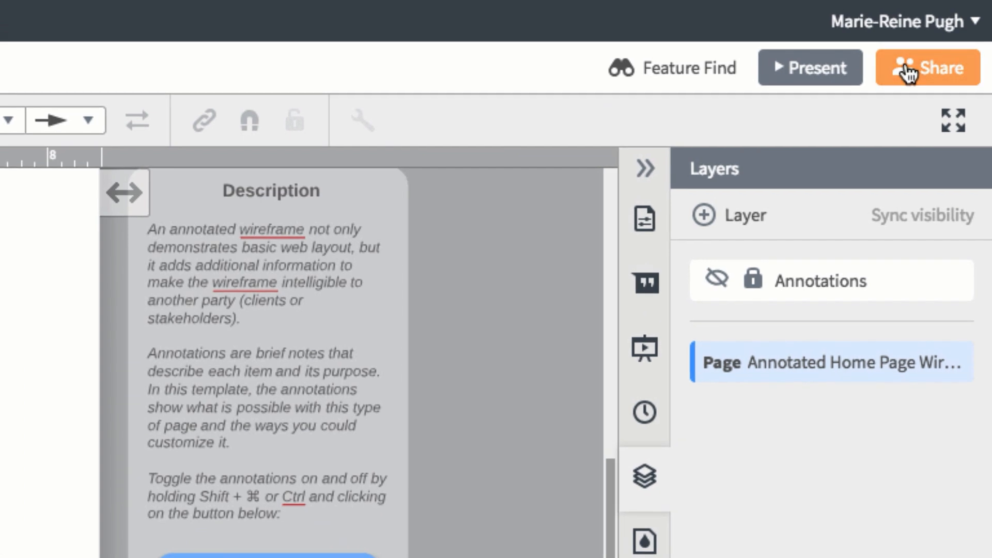
- Share the wireframe with the message 'Check out this annotated wireframe I just made!'
left_click(926, 67)
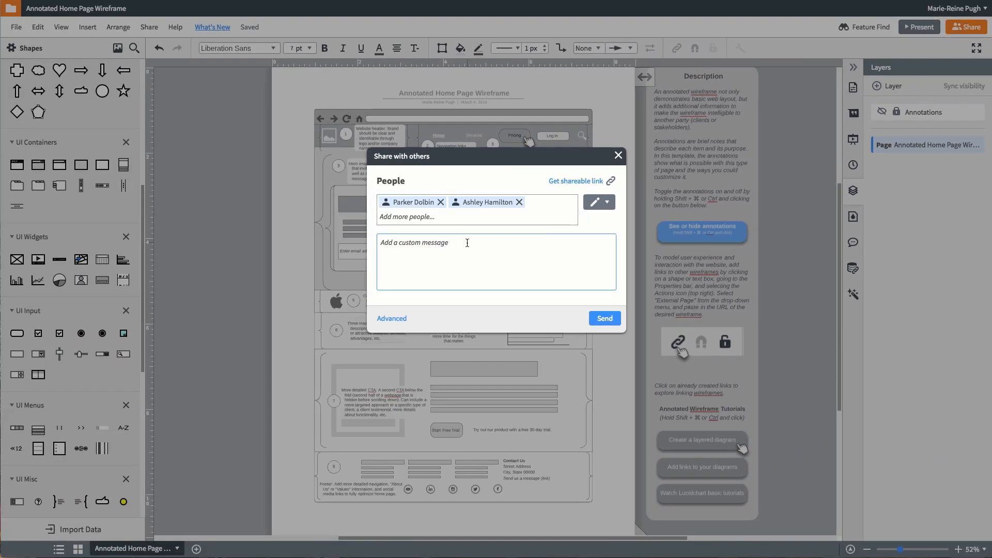
type("Check out this annotated wireframe I just made!")
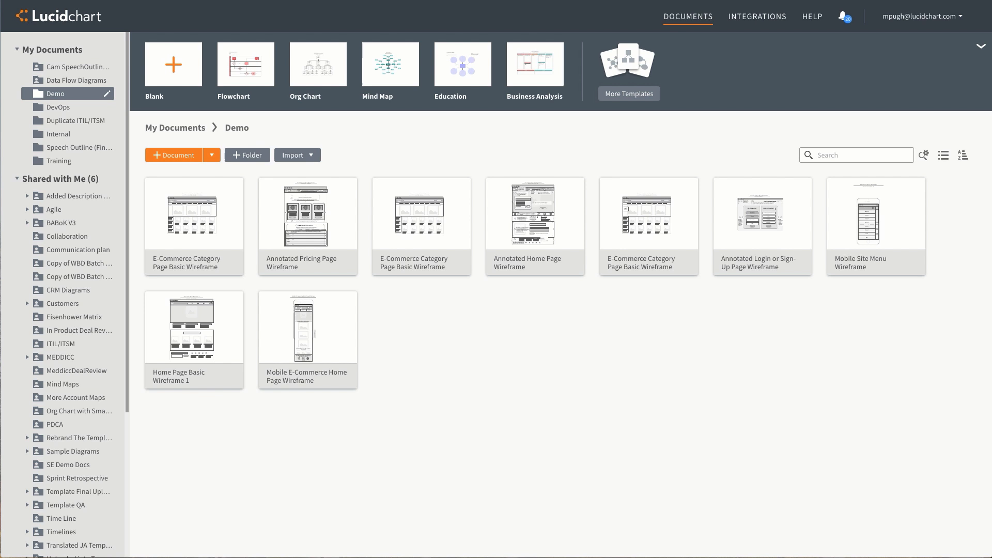
mouse_move(124, 23)
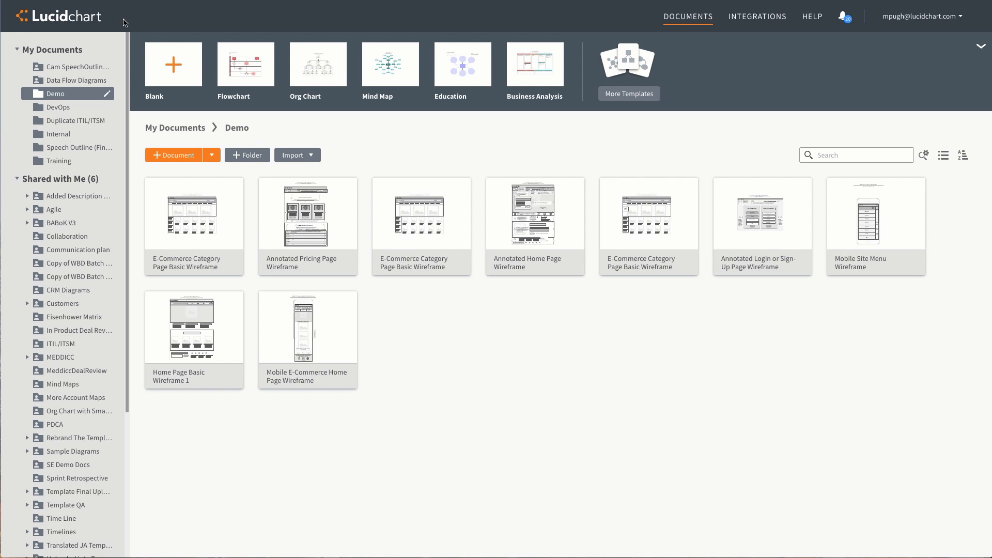
mouse_move(599, 123)
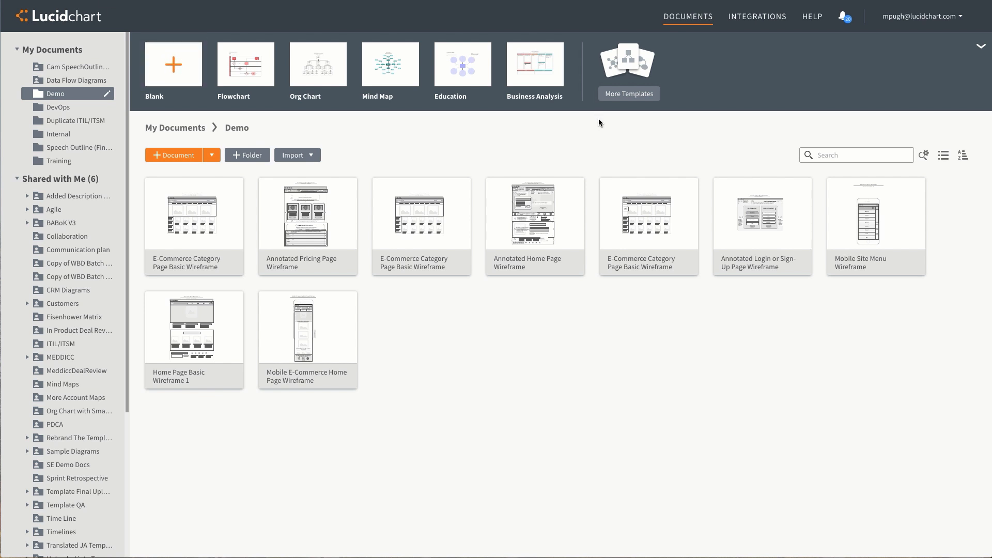
- Open the full template gallery on the Business category
left_click(628, 93)
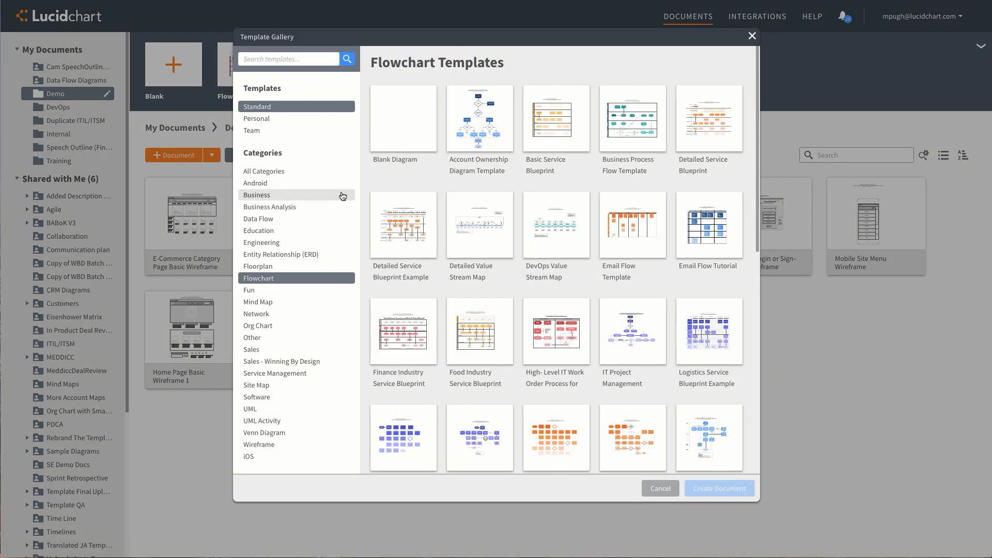
left_click(270, 206)
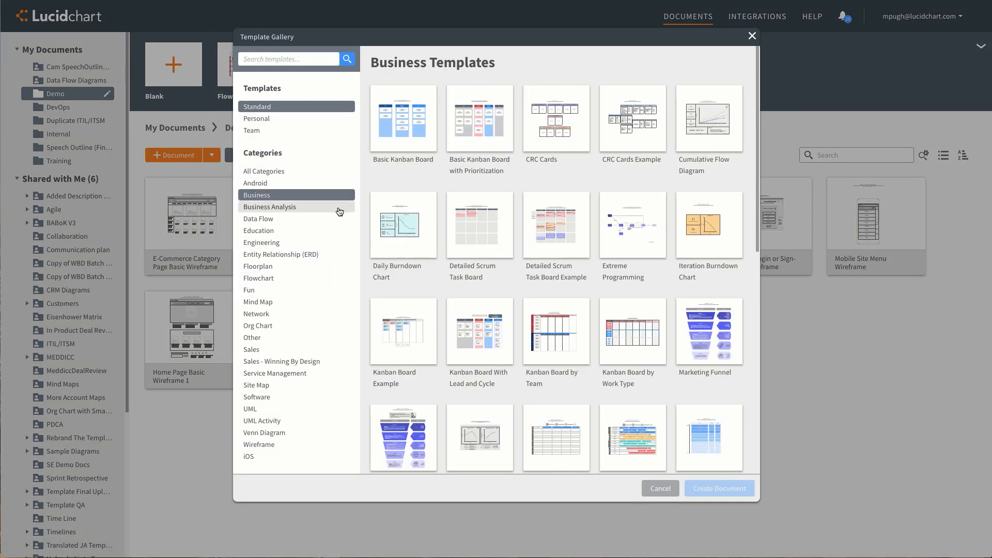